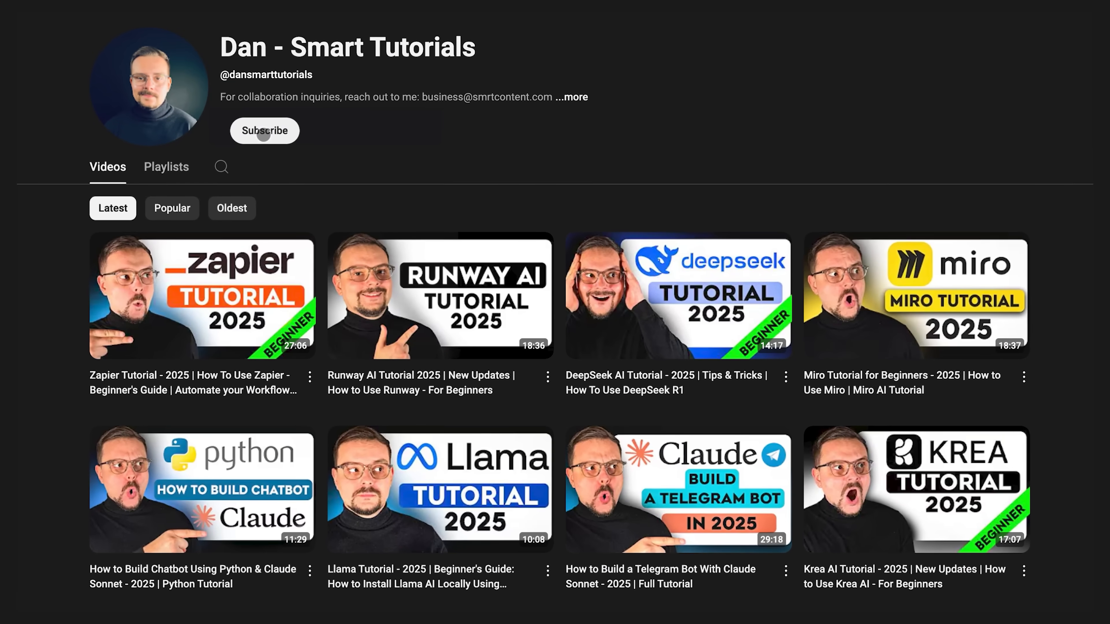
# Step: Subscribe to the Dan - Smart Tutorials channel so the notification bell menu appears
pyautogui.click(264, 130)
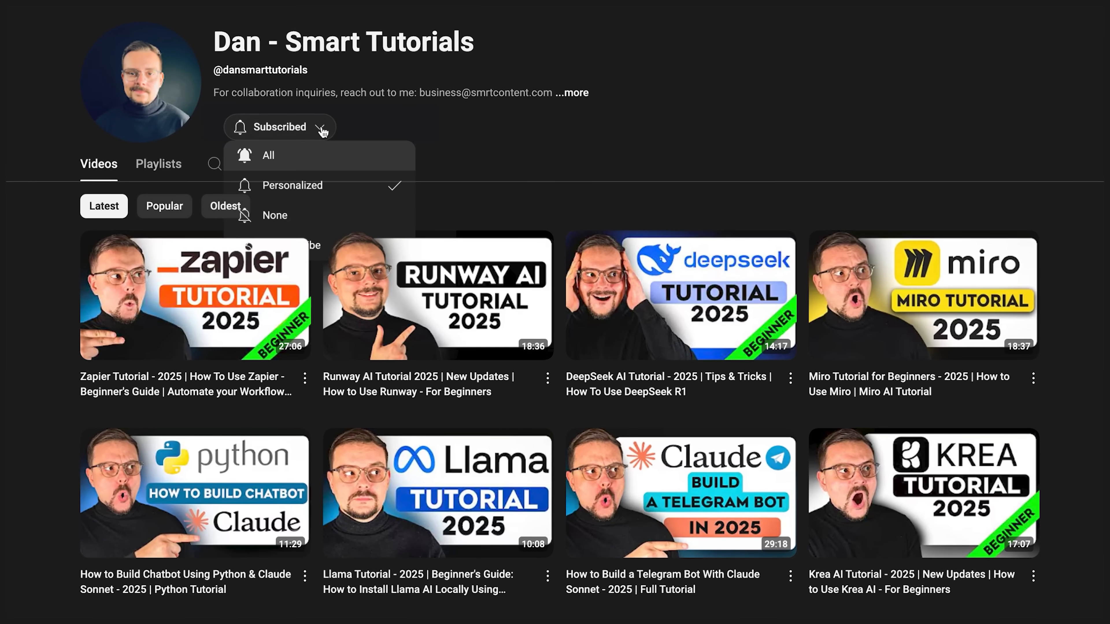